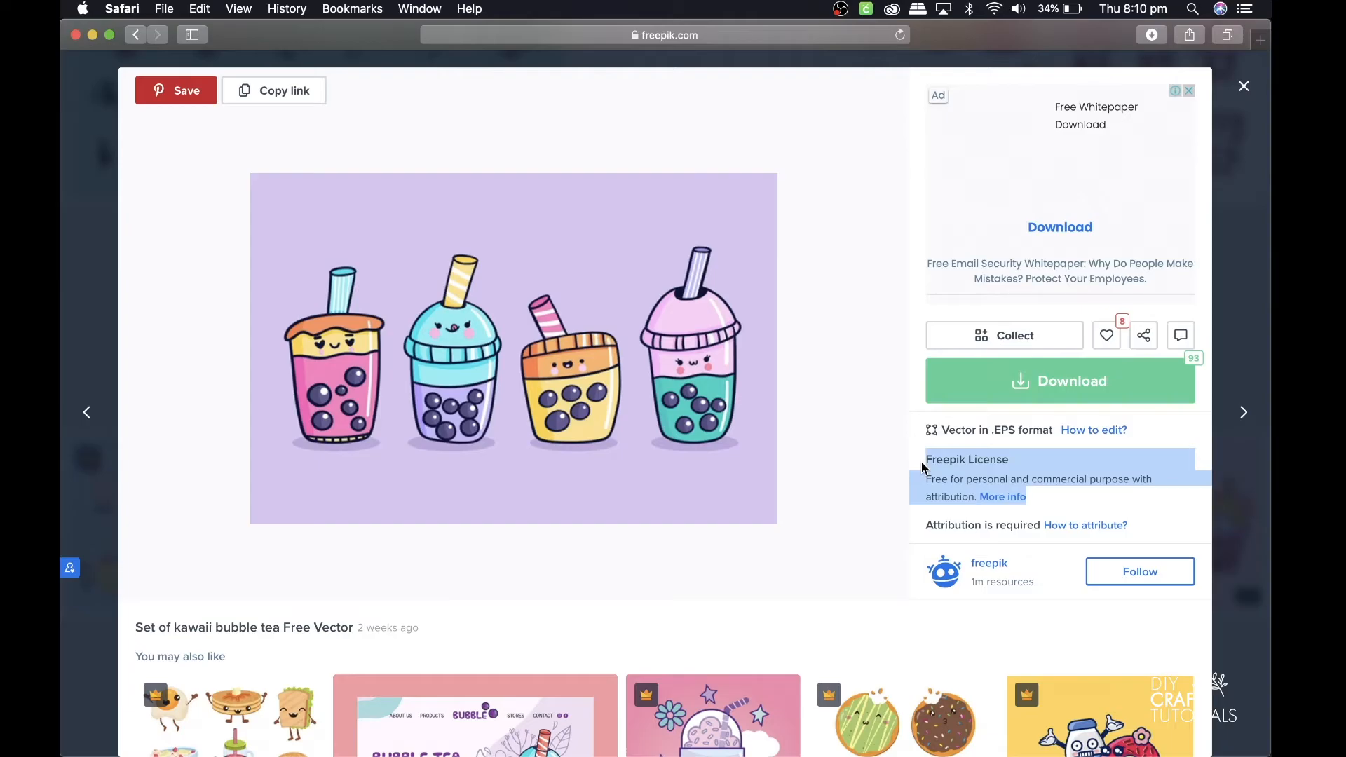
mouse_move(853, 433)
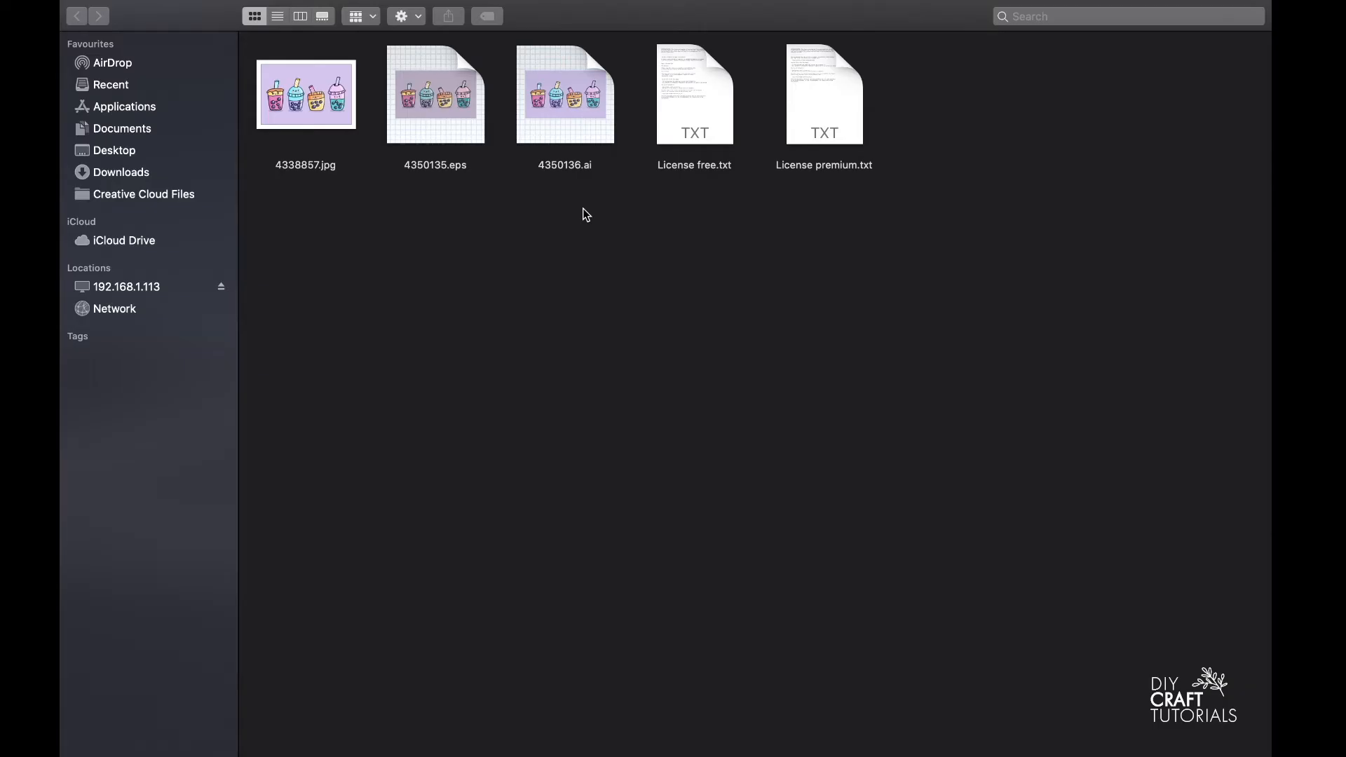
Step: Open 4350136.ai from Finder in Illustrator
left_click(565, 94)
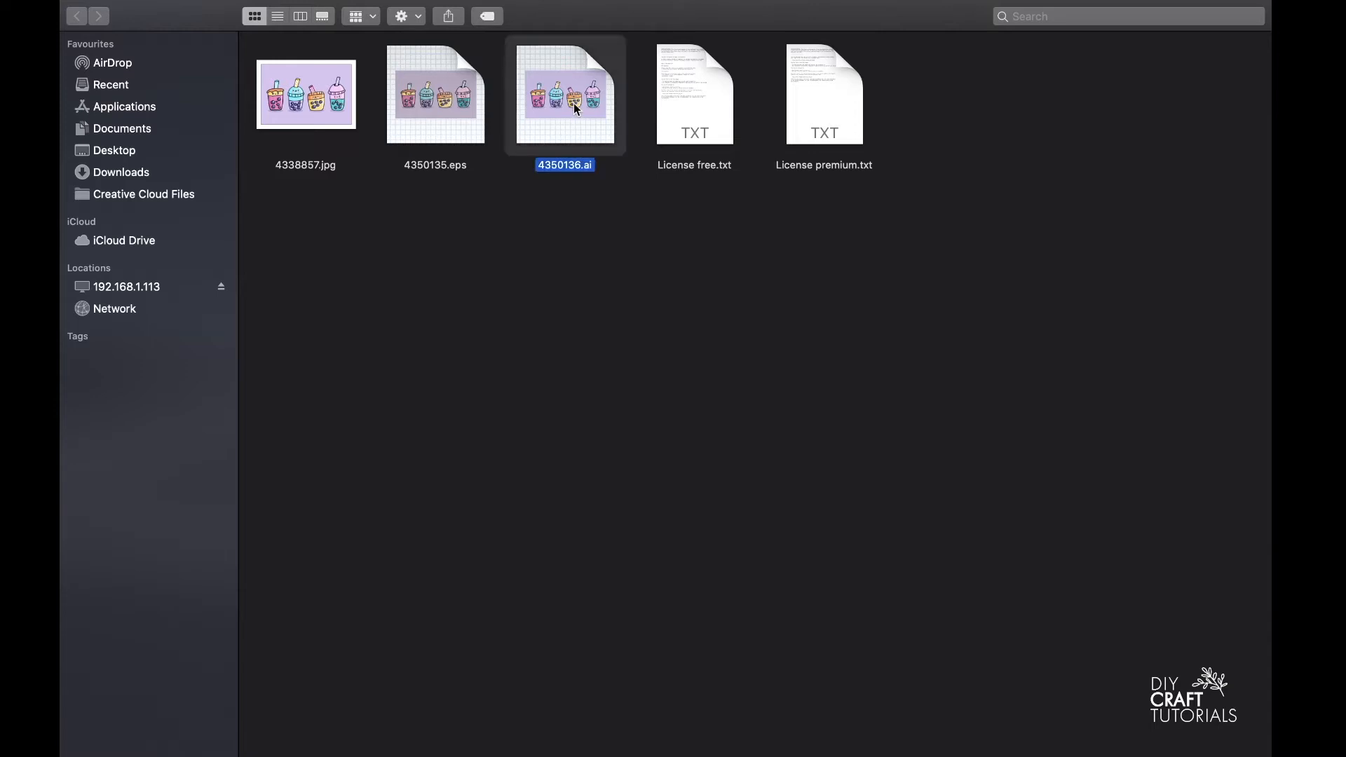
double_click(565, 94)
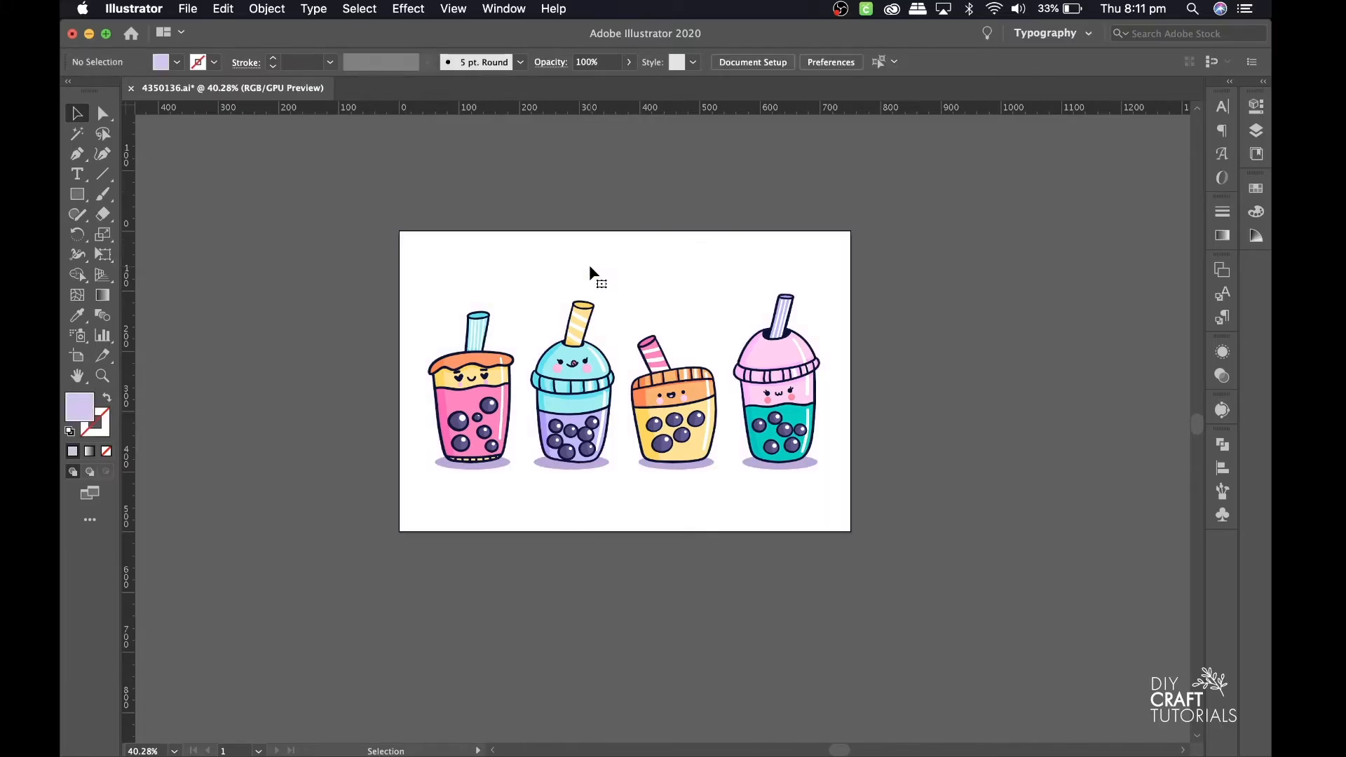
Step: Ungroup the four bubble tea cups via the context menu and deselect
right_click(590, 399)
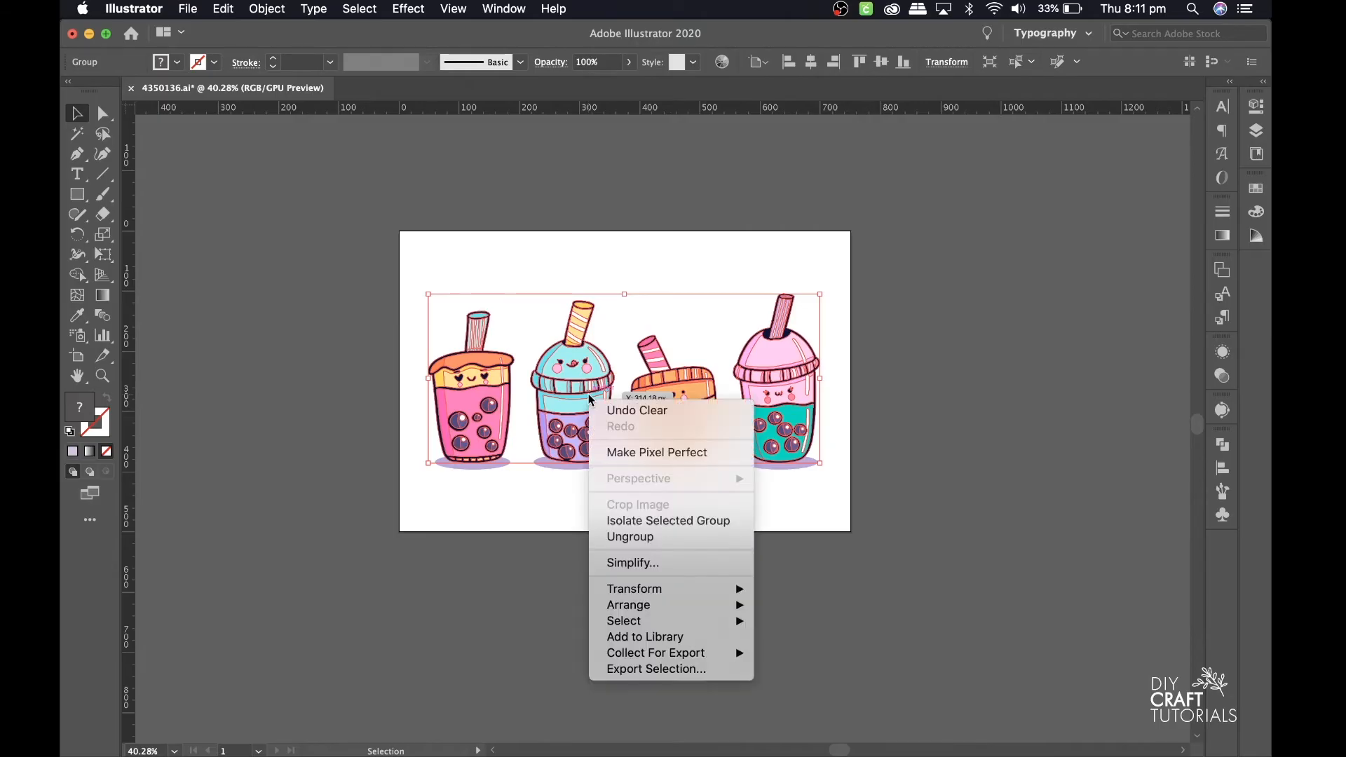
mouse_move(641, 536)
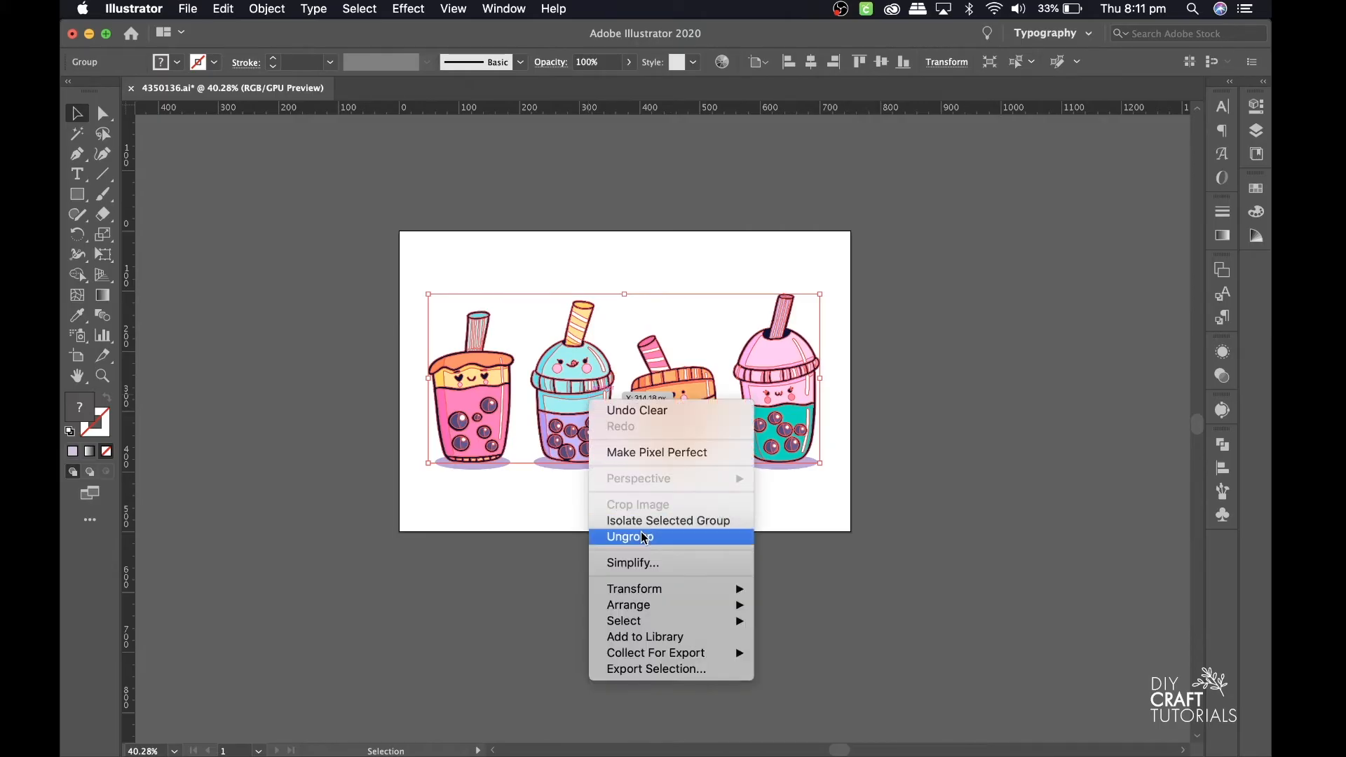
left_click(642, 537)
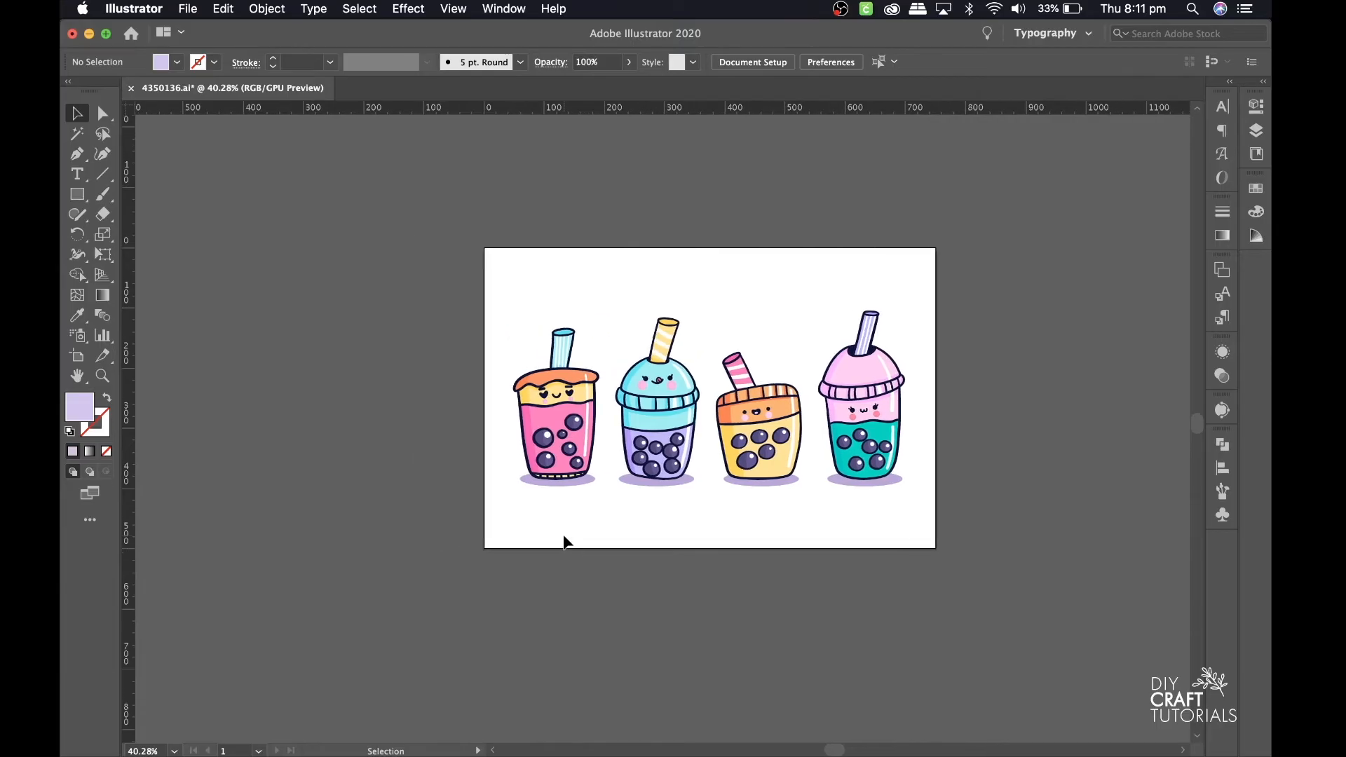
left_click(656, 424)
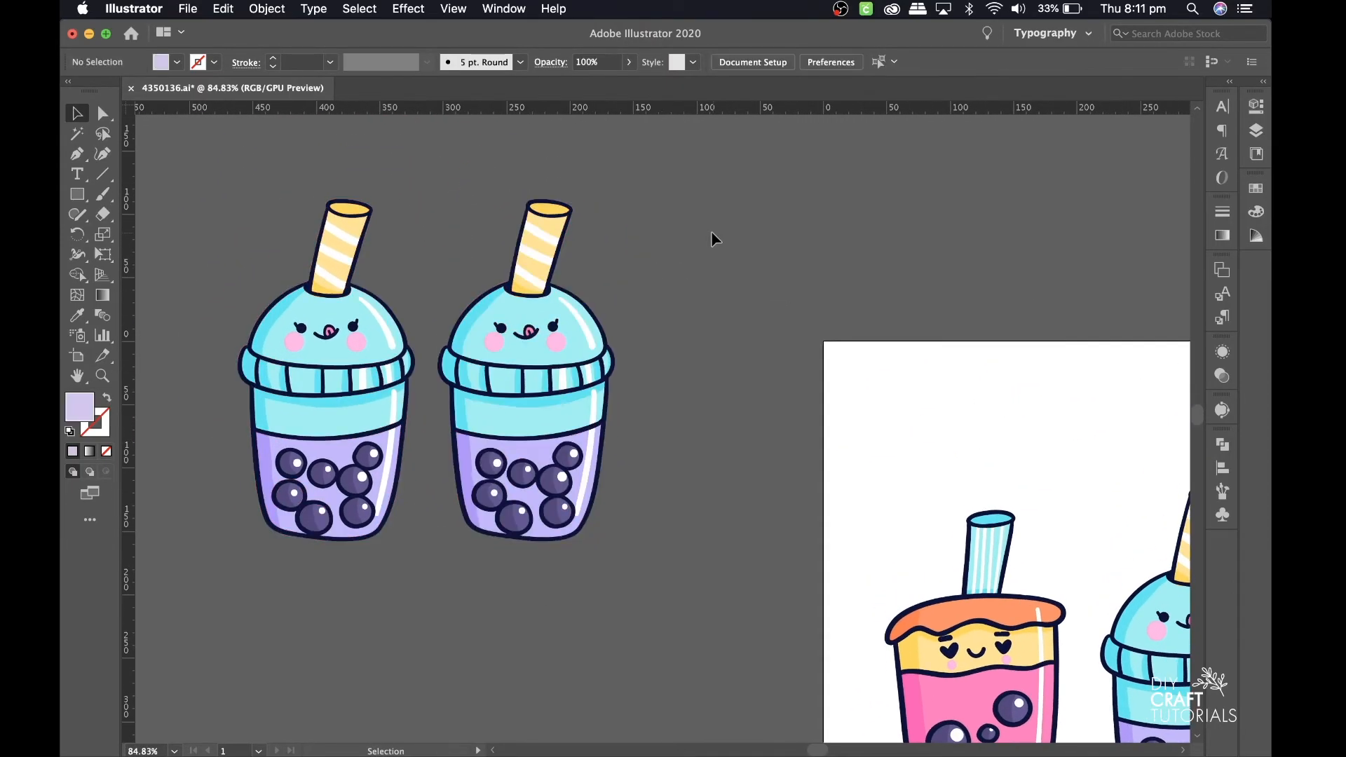
Step: Unite the left copy of the blue cup in Pathfinder into one silhouette
left_click(326, 375)
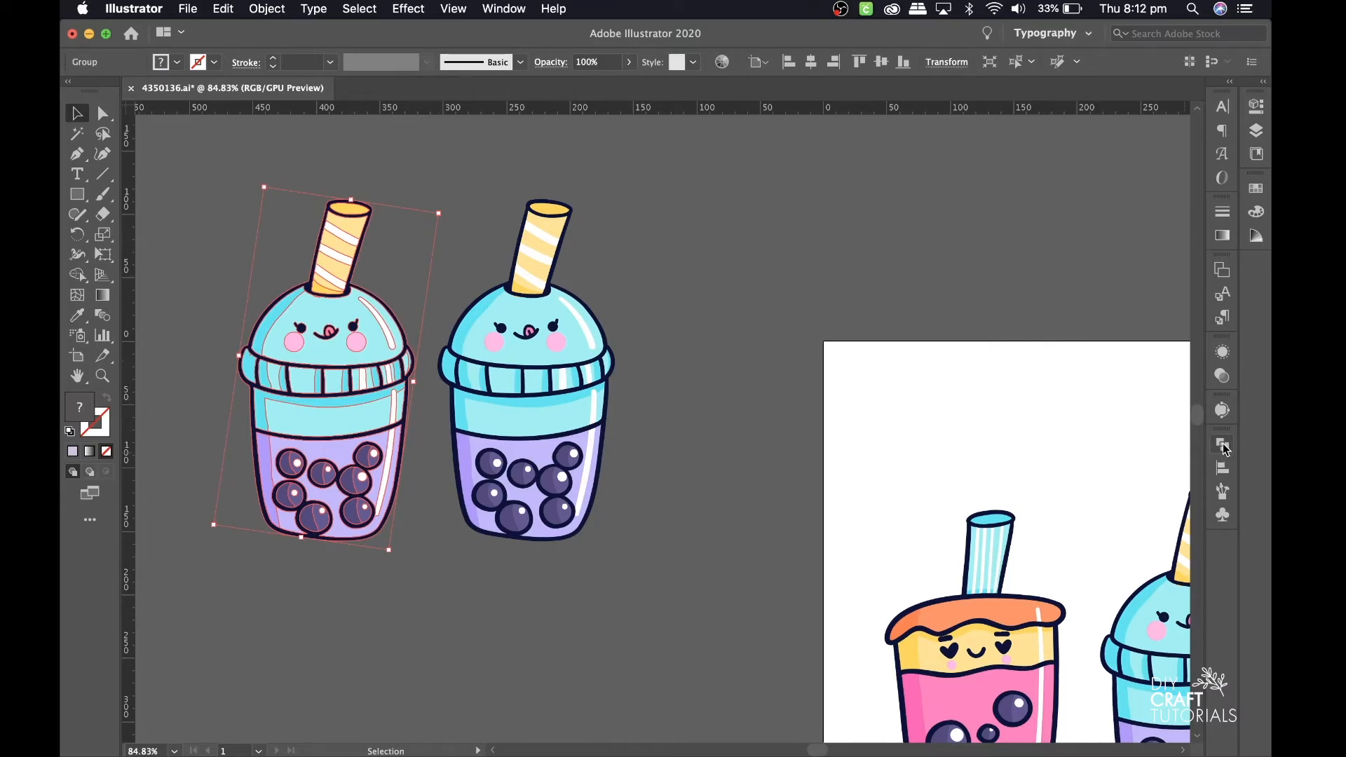
left_click(1221, 444)
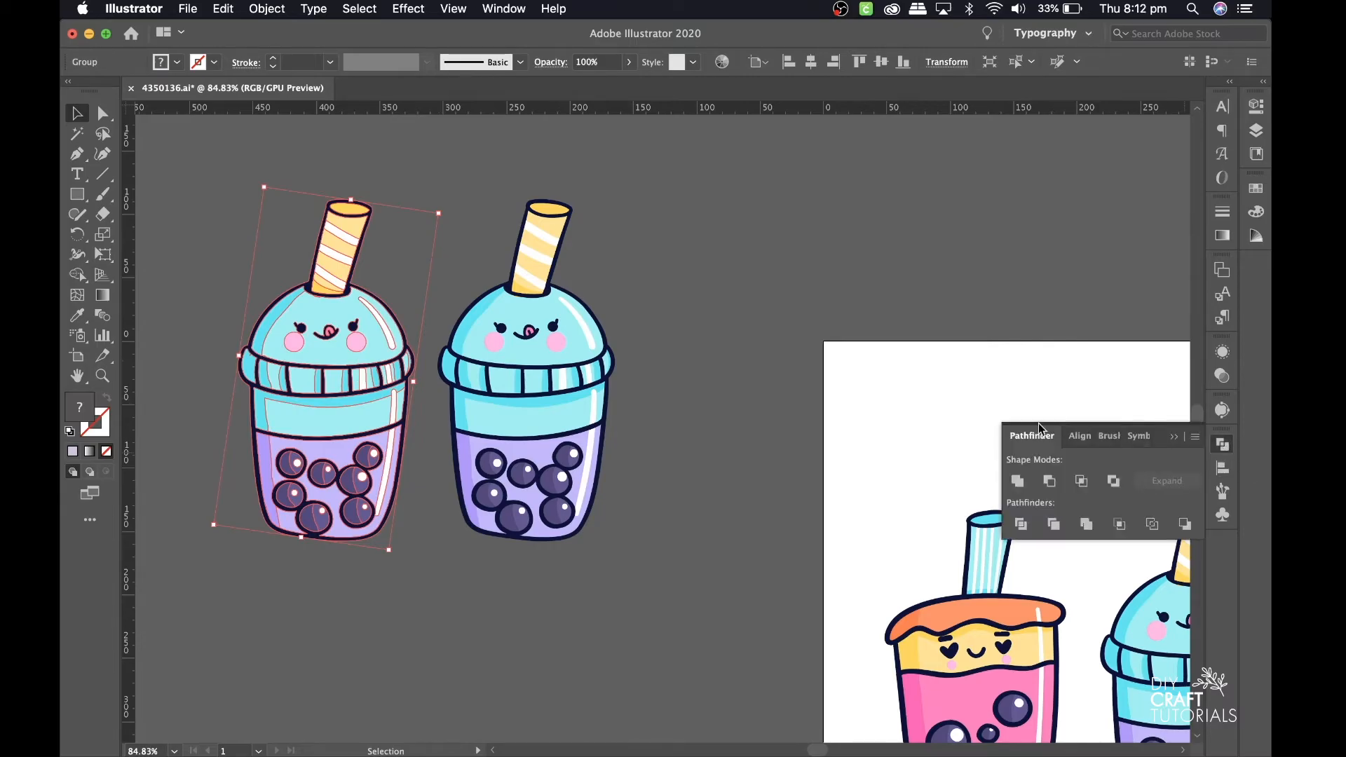
mouse_move(743, 233)
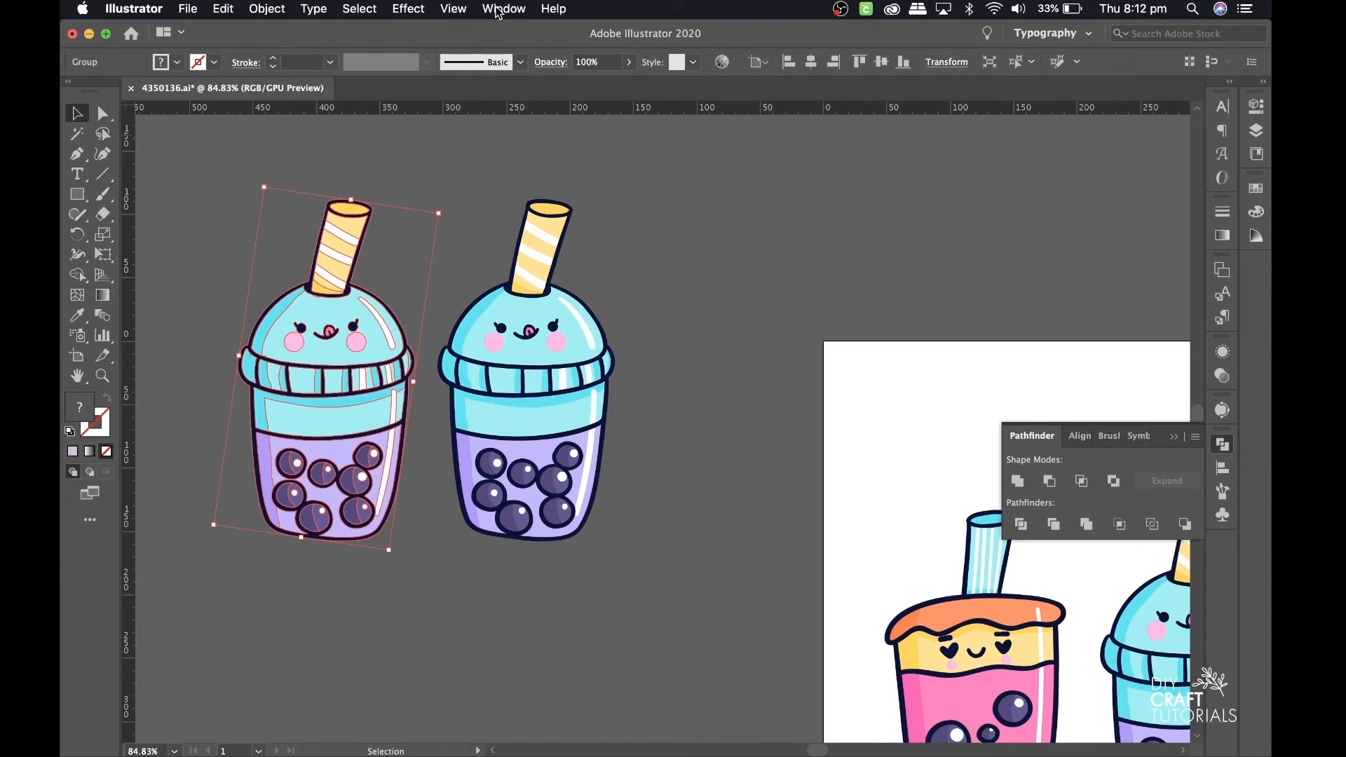
left_click(504, 8)
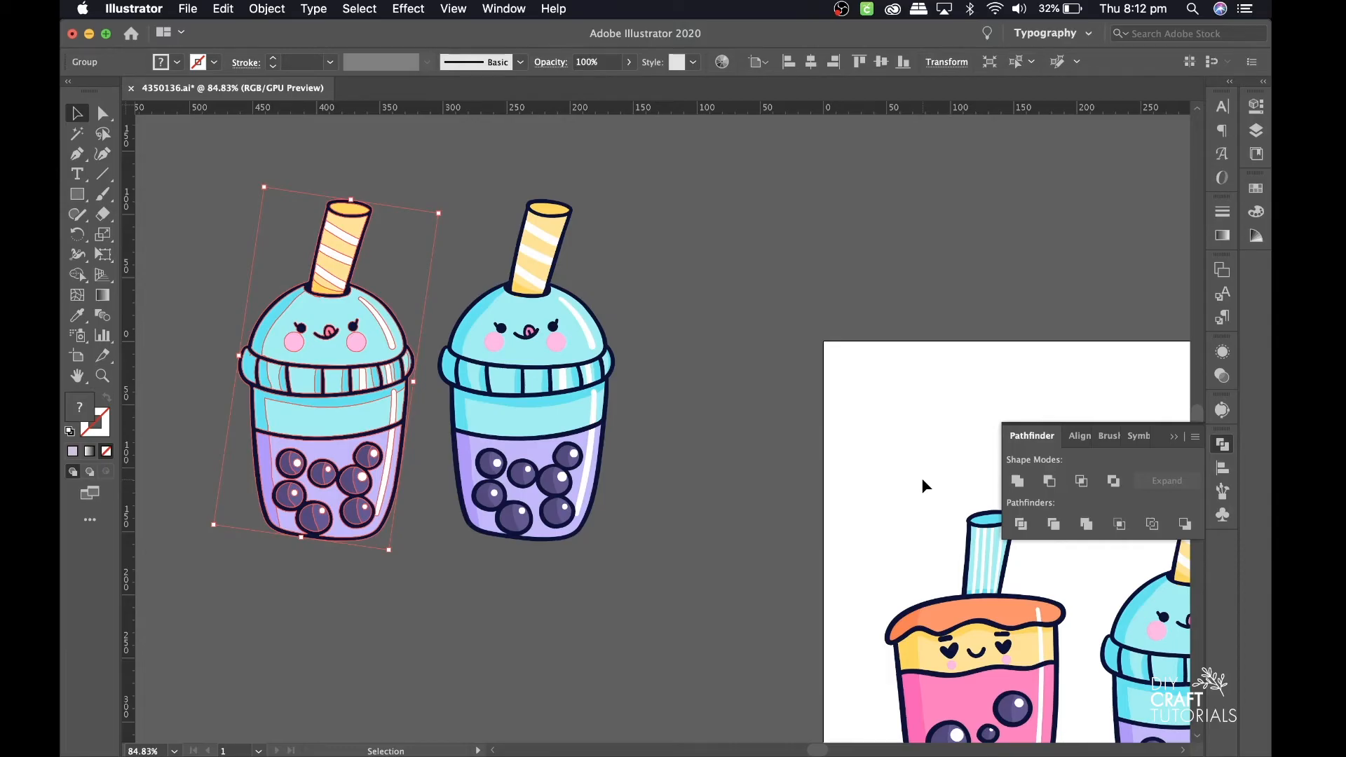
mouse_move(1018, 481)
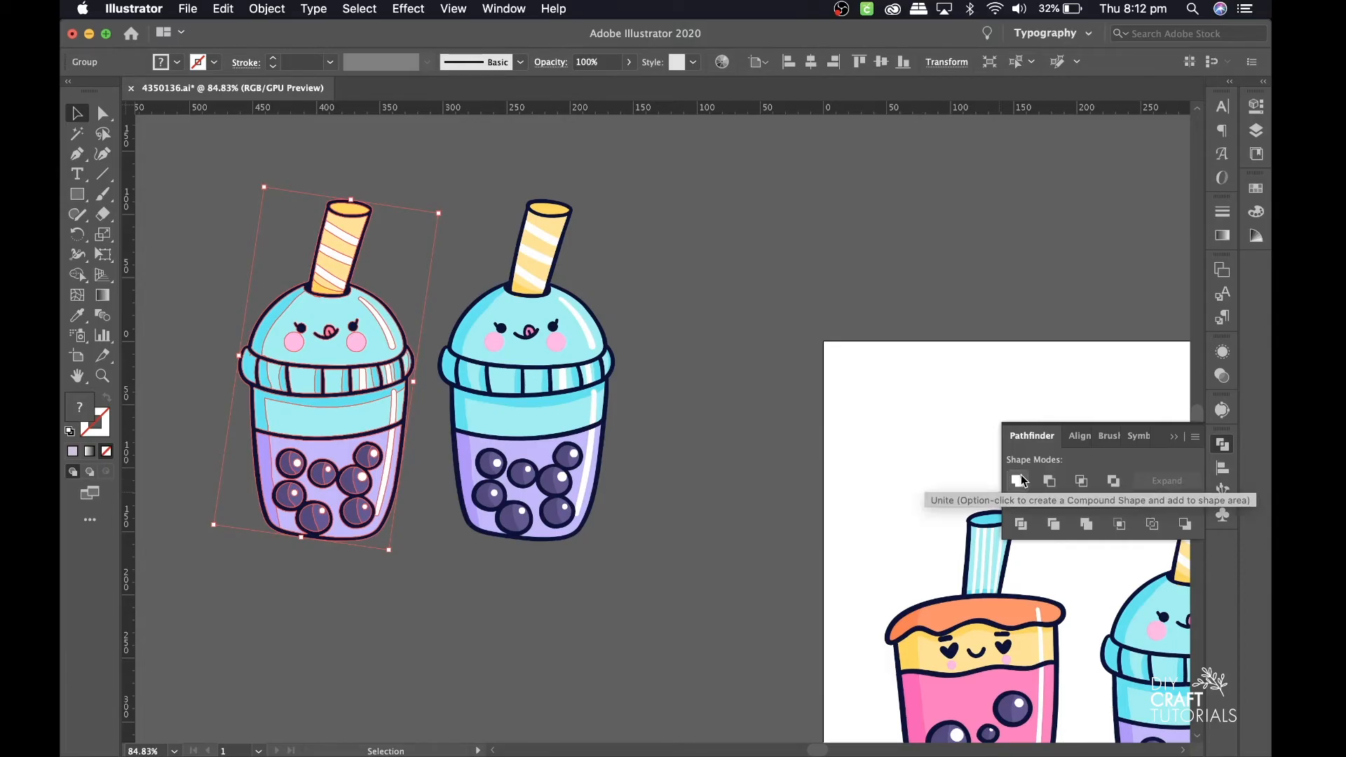
left_click(1017, 481)
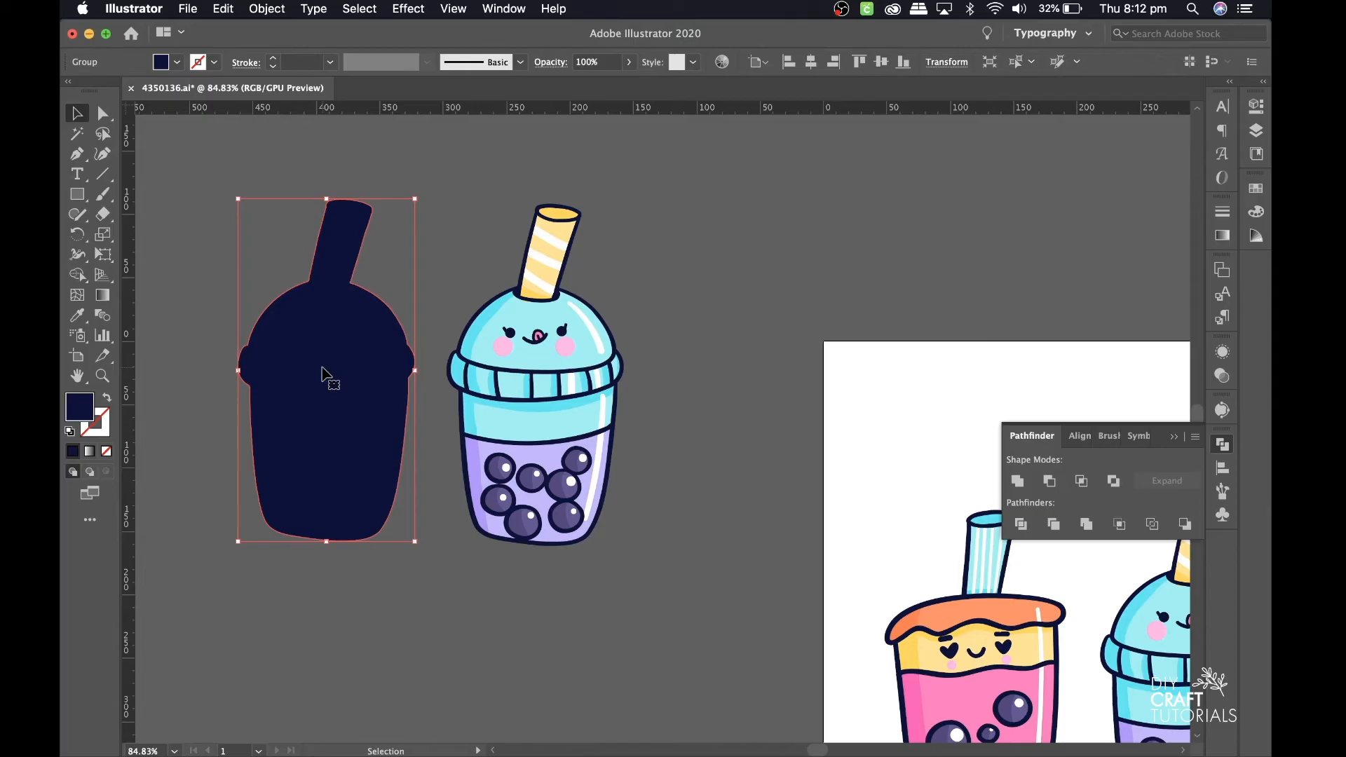
mouse_move(317, 136)
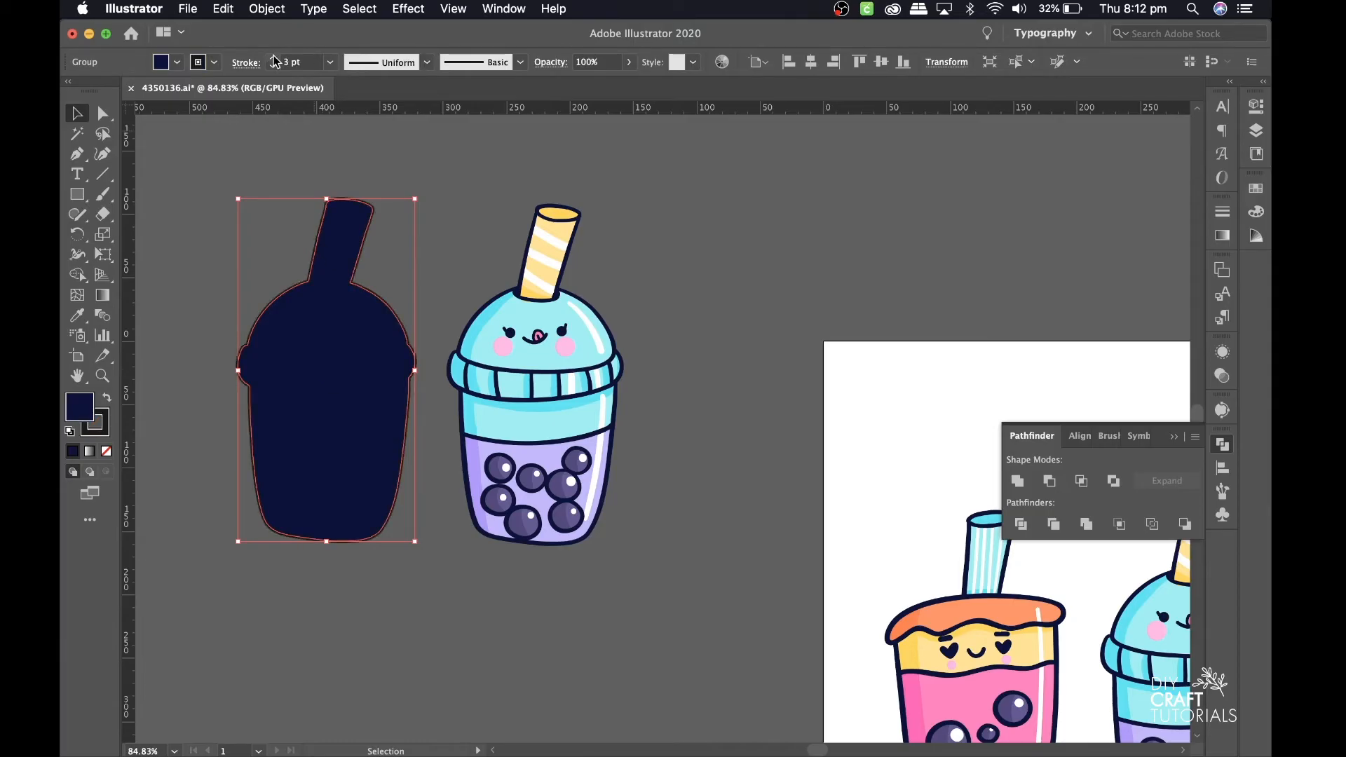
Step: Set the silhouette's stroke weight to 20 pt
type("18 pt")
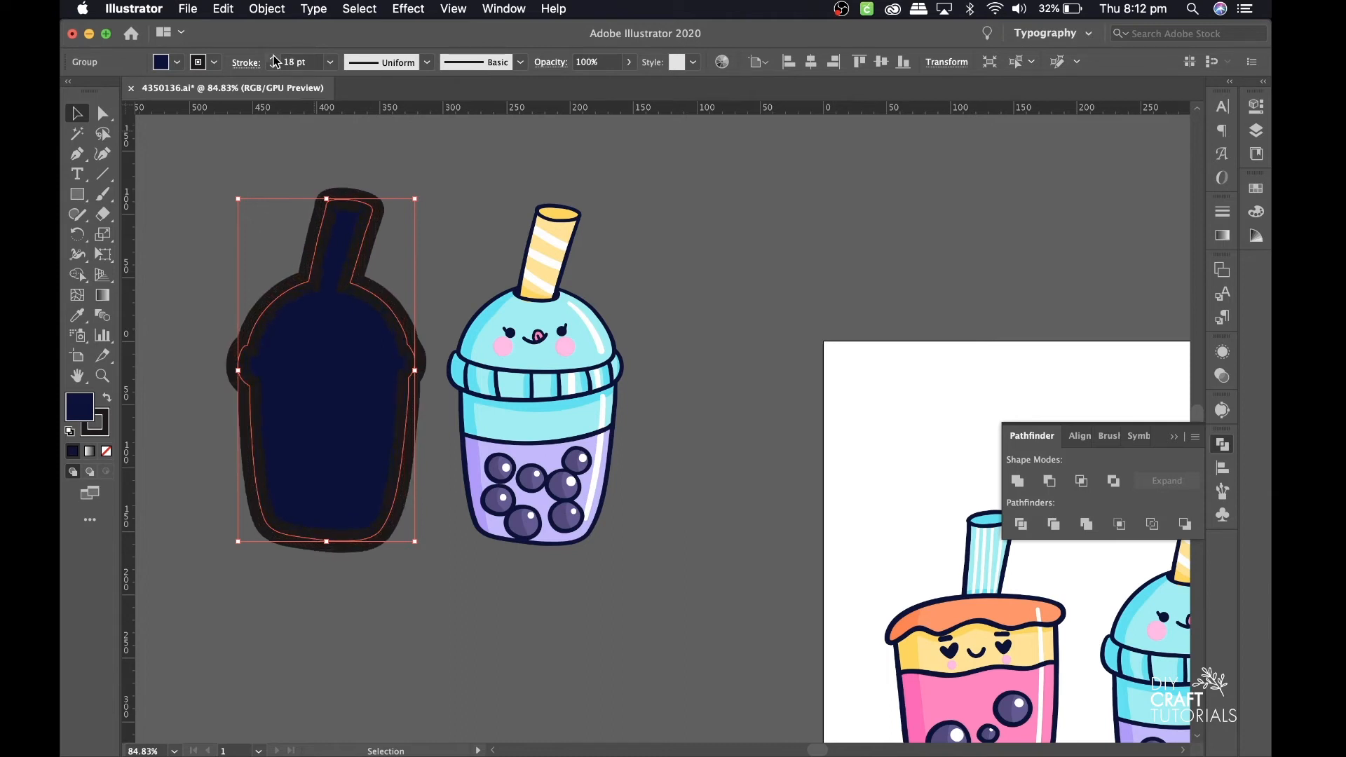
left_click(272, 58)
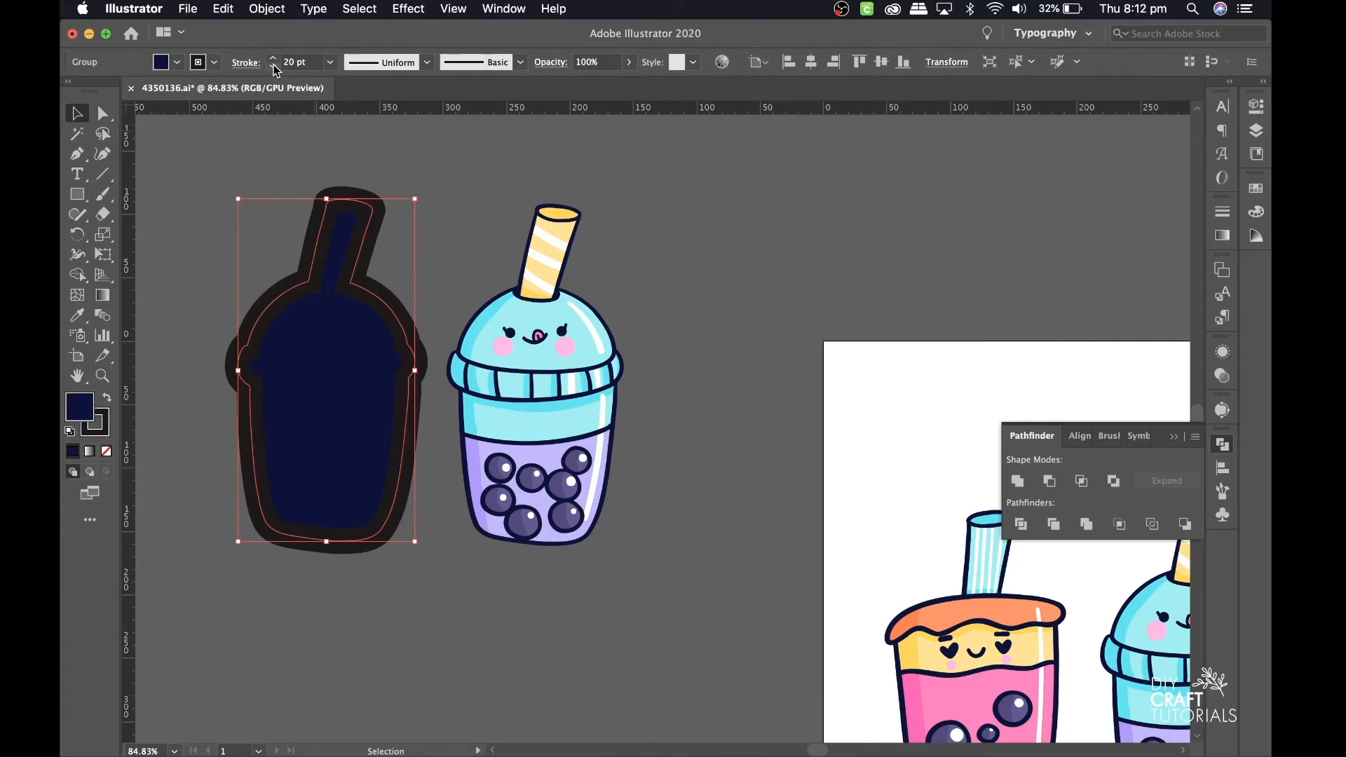
Step: Expand the silhouette's fill and stroke into shapes with Object > Expand
left_click(266, 8)
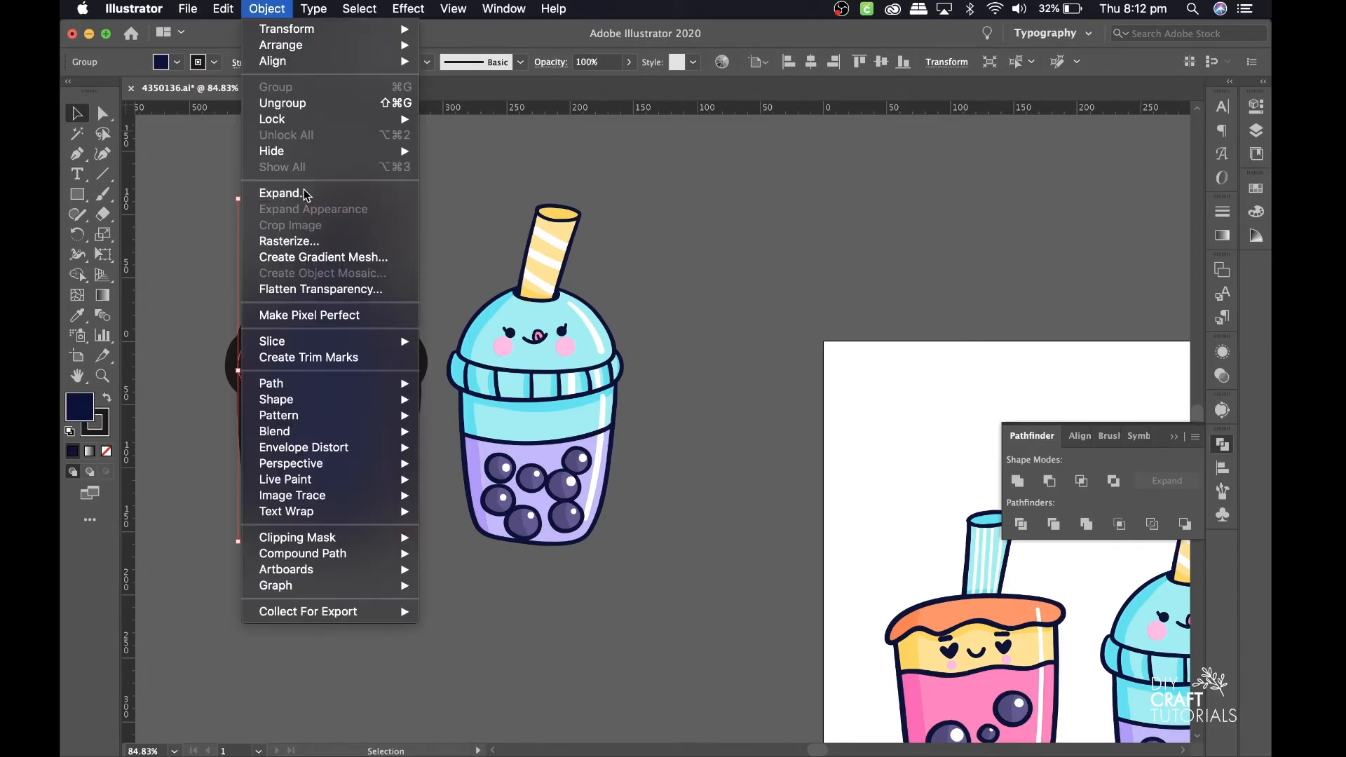
left_click(280, 193)
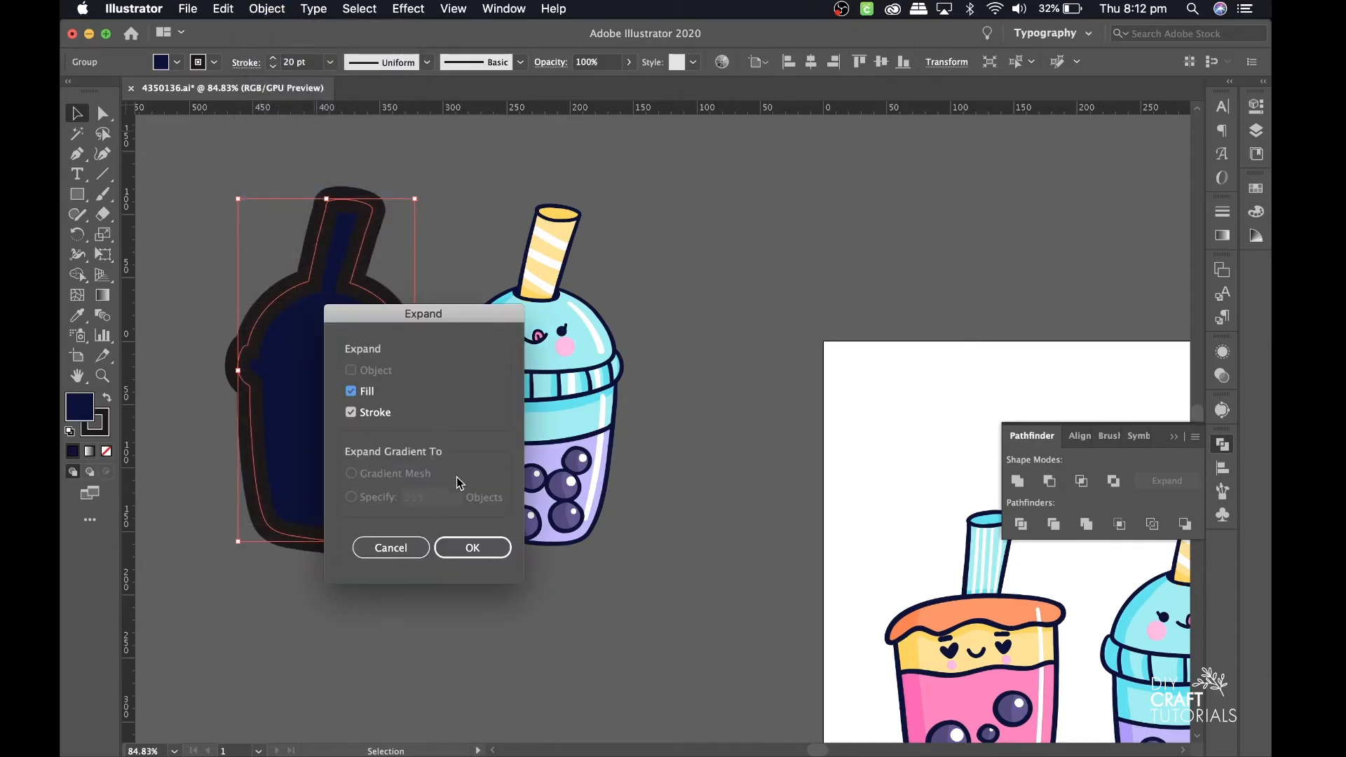
left_click(471, 547)
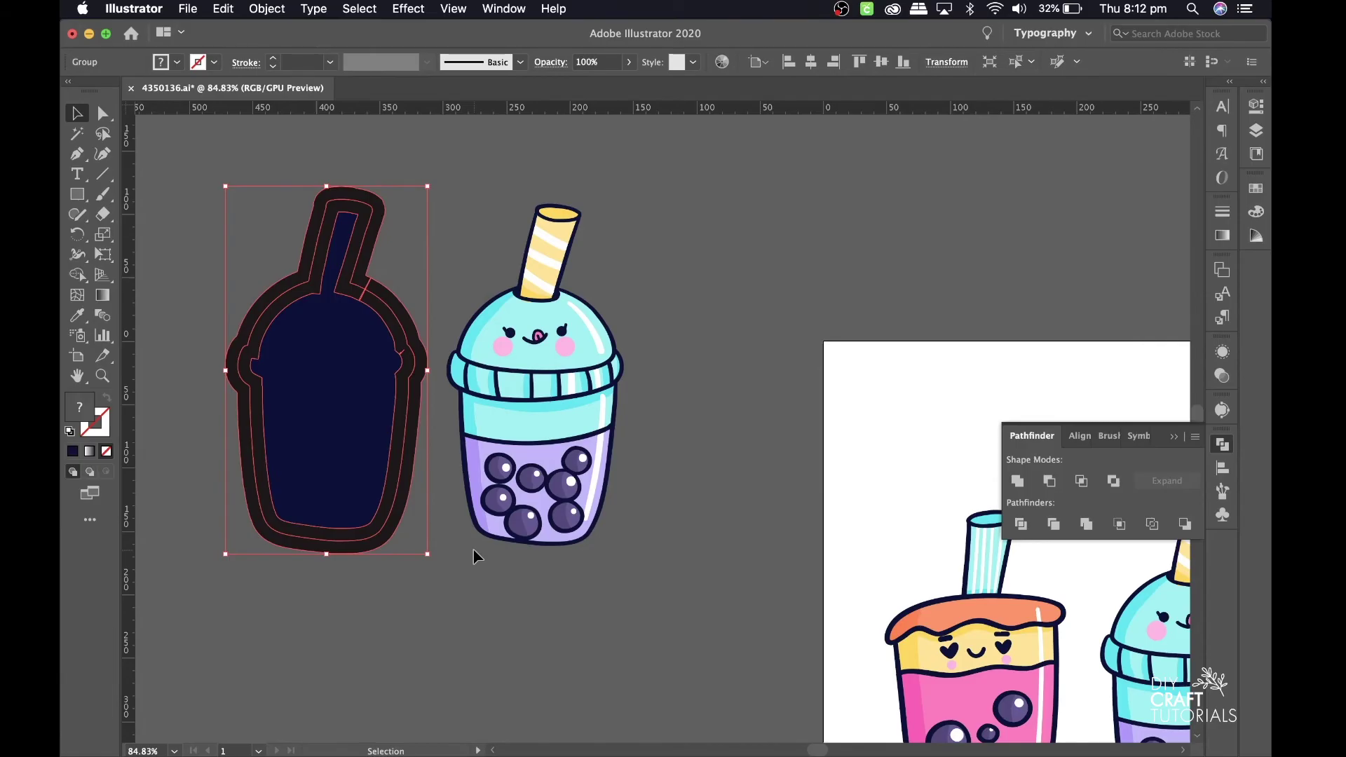
mouse_move(440, 504)
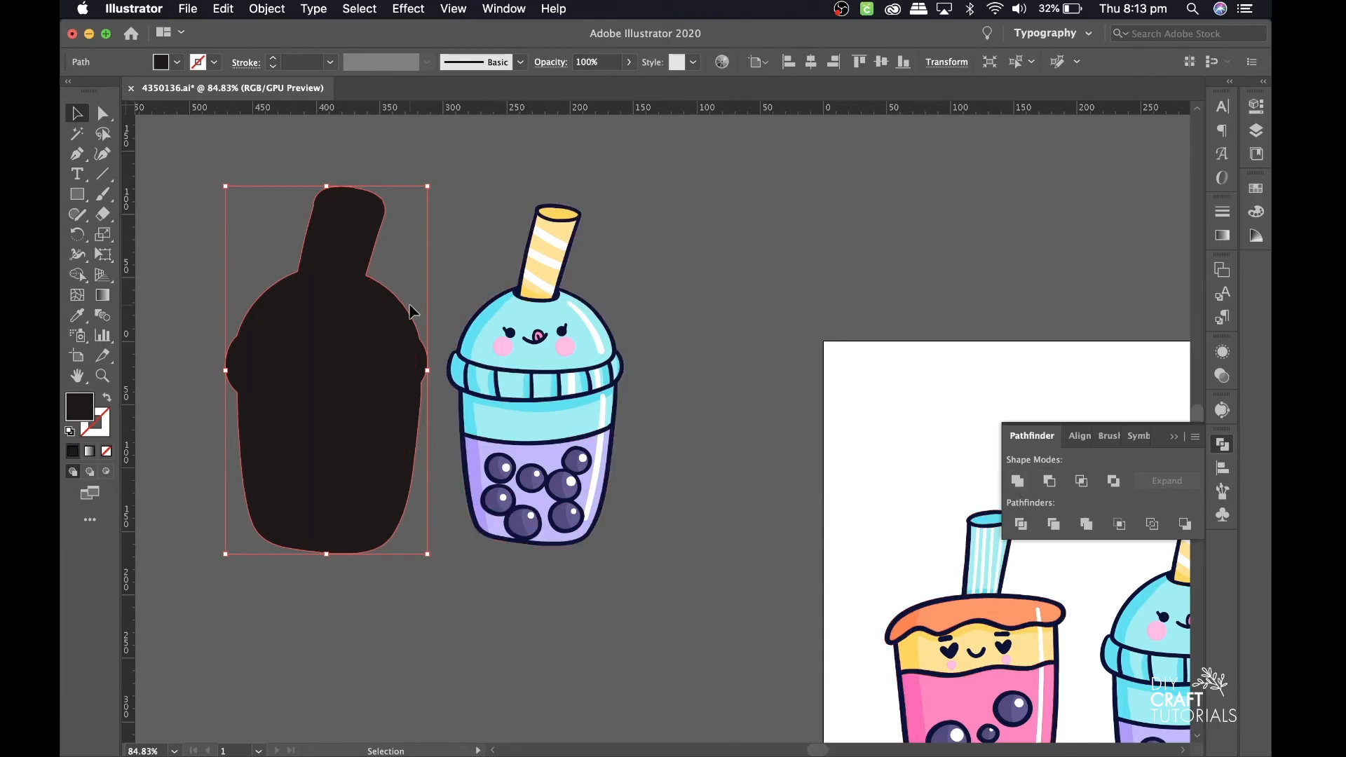
Step: Unite the expanded outline and fill into one solid cup shape
left_click(177, 62)
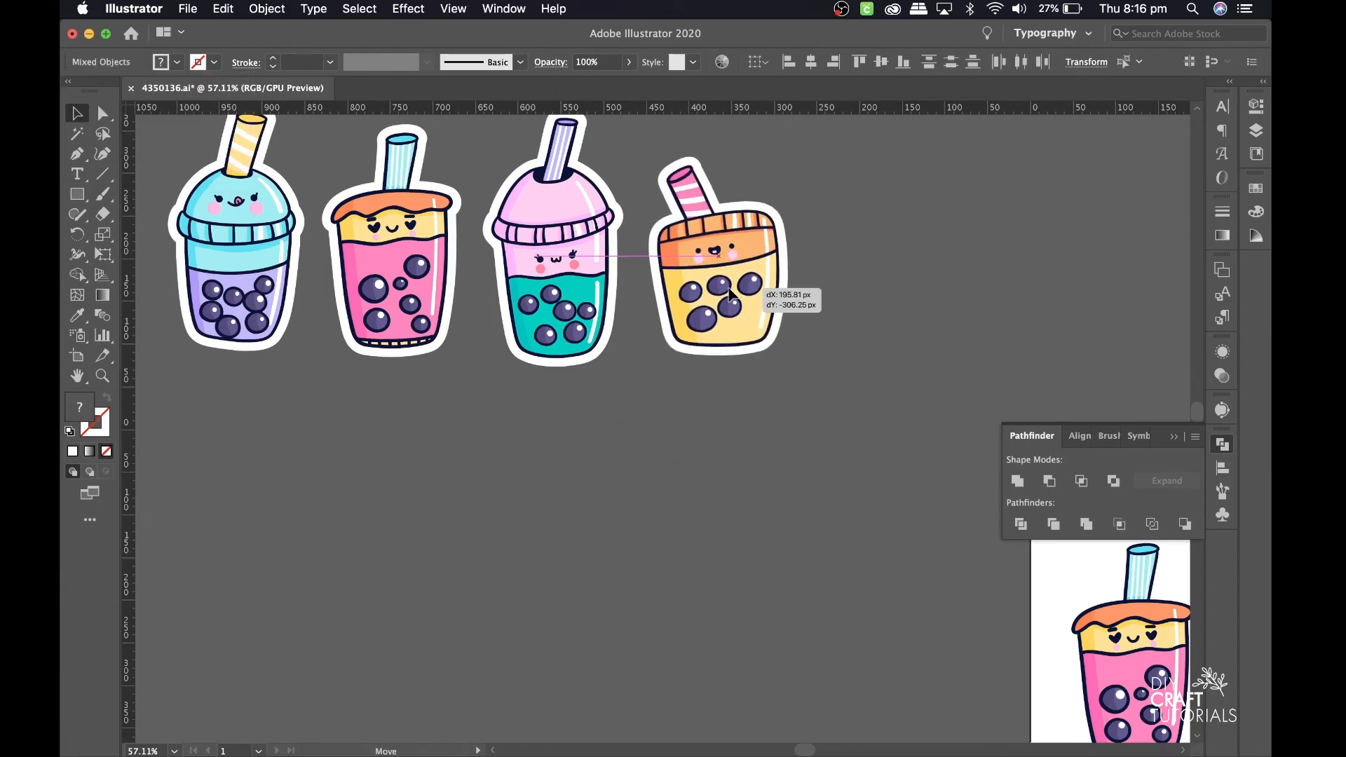
Step: Drag the orange sticker cup to the end of the row
left_click_drag(717, 258, 716, 249)
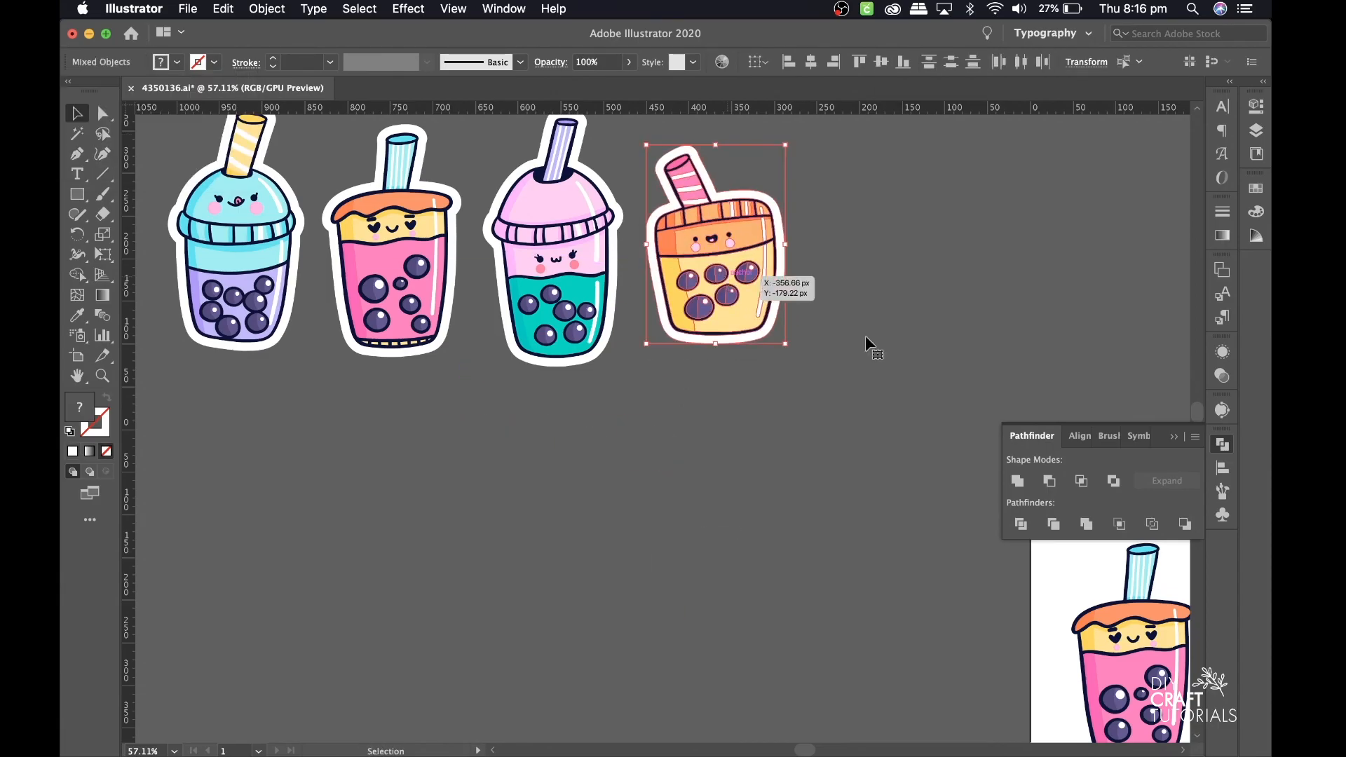